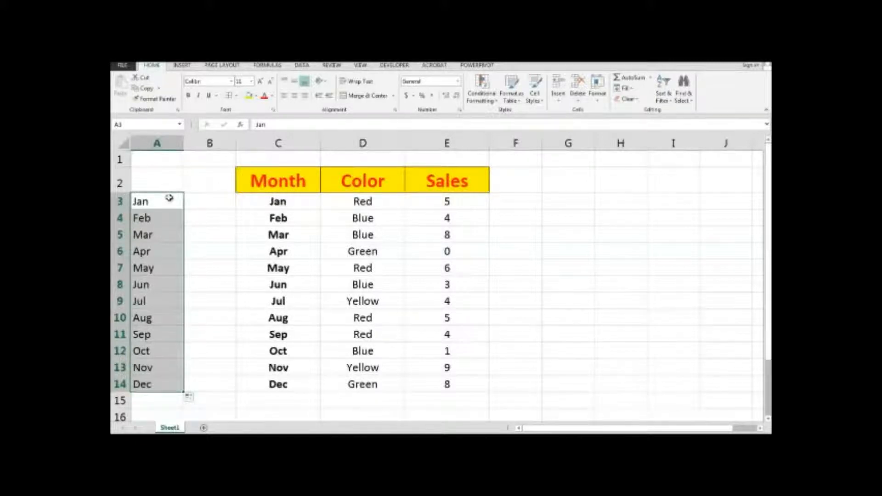
Reach the General section of Excel's Advanced options where Edit Custom Lists lives
left_click(122, 64)
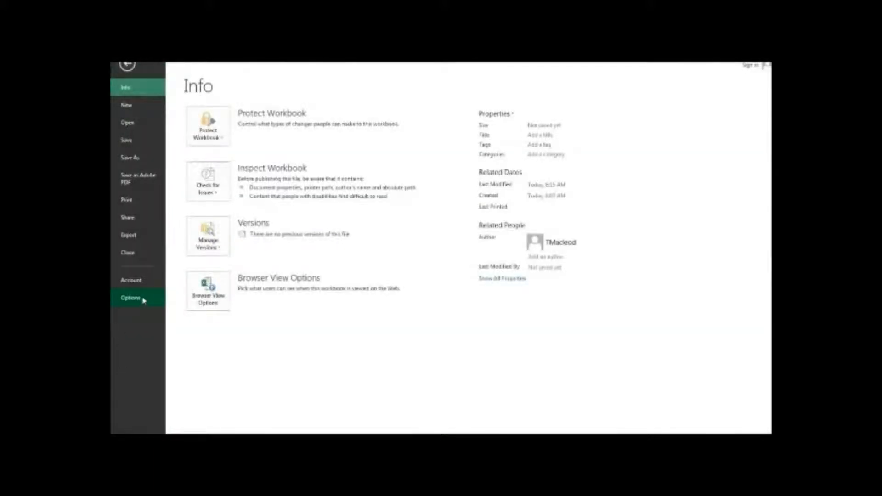
left_click(130, 298)
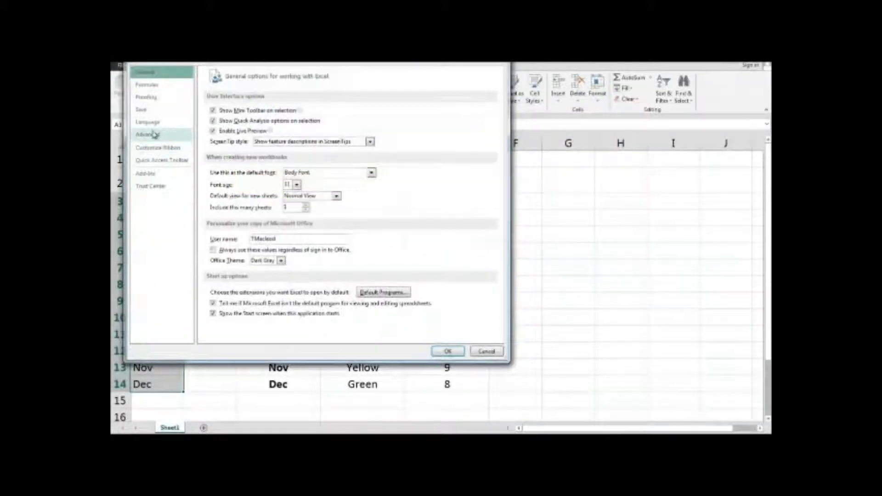
left_click(147, 134)
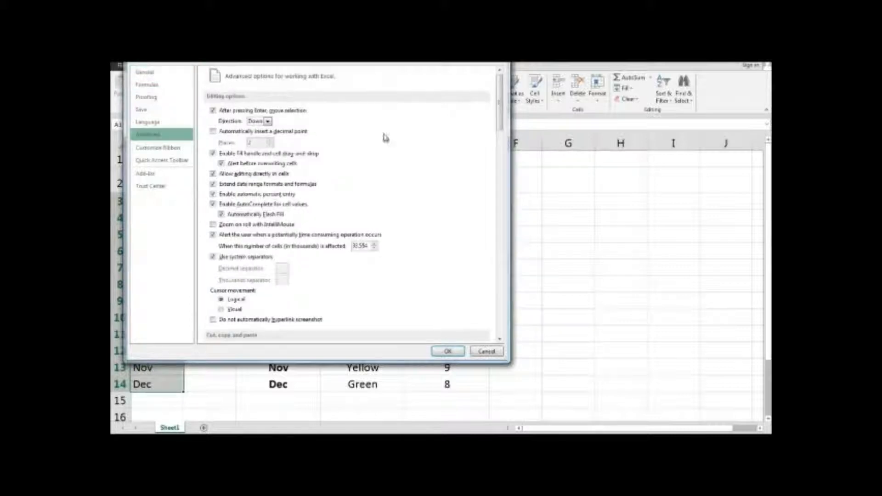
scroll("down", 3)
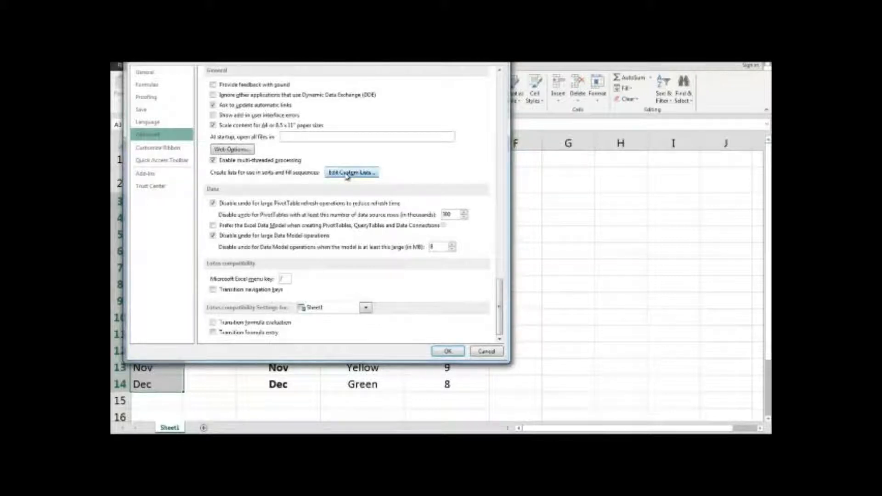
Review the Custom Lists dialog with the abbreviated month list and import range, then close it
left_click(351, 173)
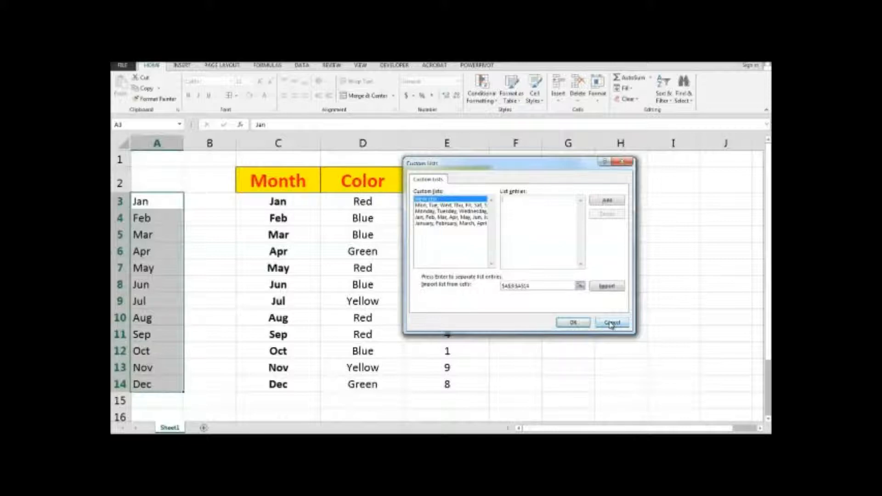
left_click(612, 323)
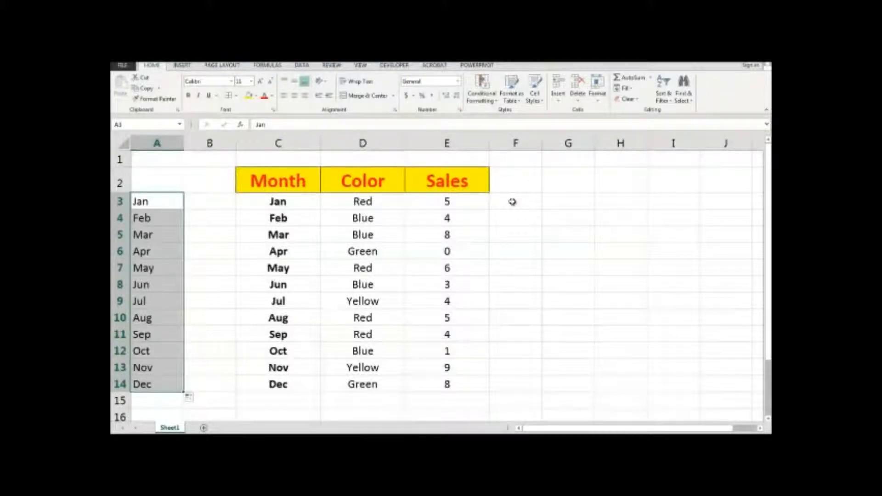
Clear the helper month names from A3:A14, leaving column A empty beside the table
key("Delete")
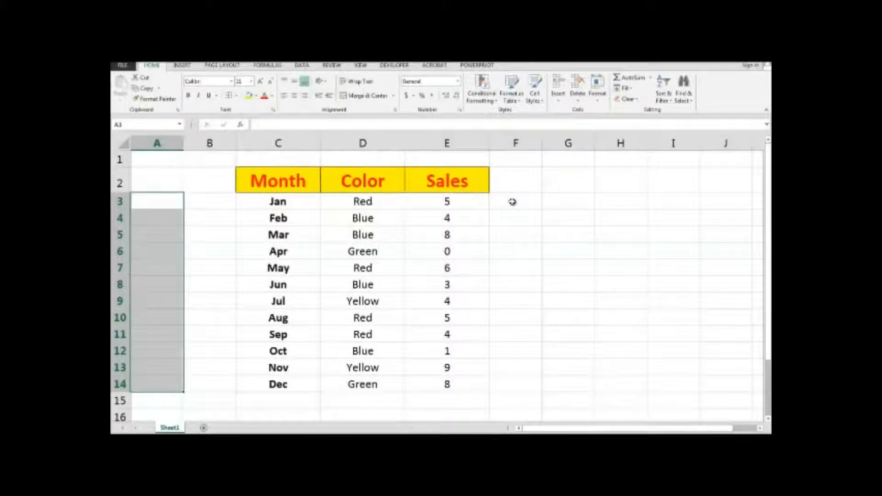
mouse_move(424, 202)
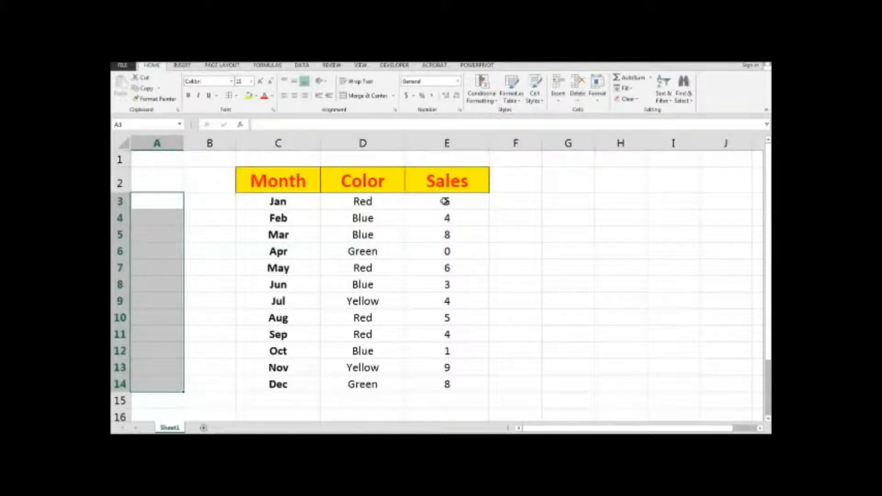
Sort the table by Sales from smallest to largest via the Data ribbon
left_click(446, 201)
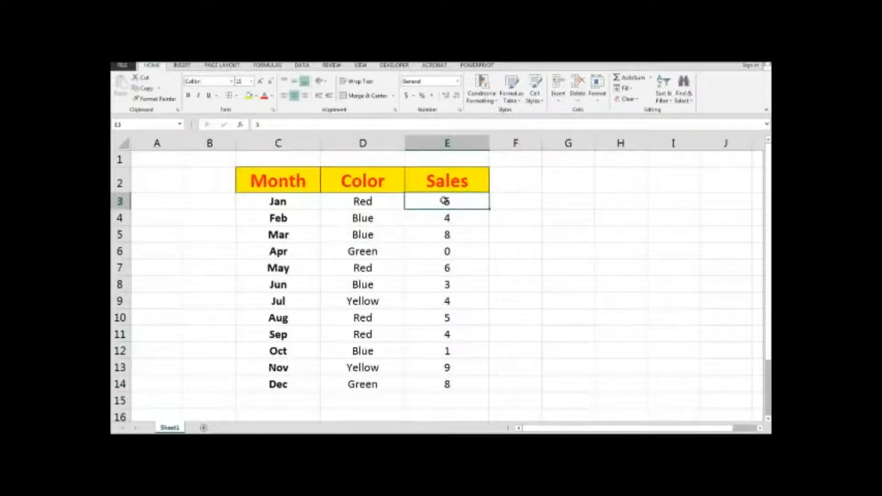
type("5")
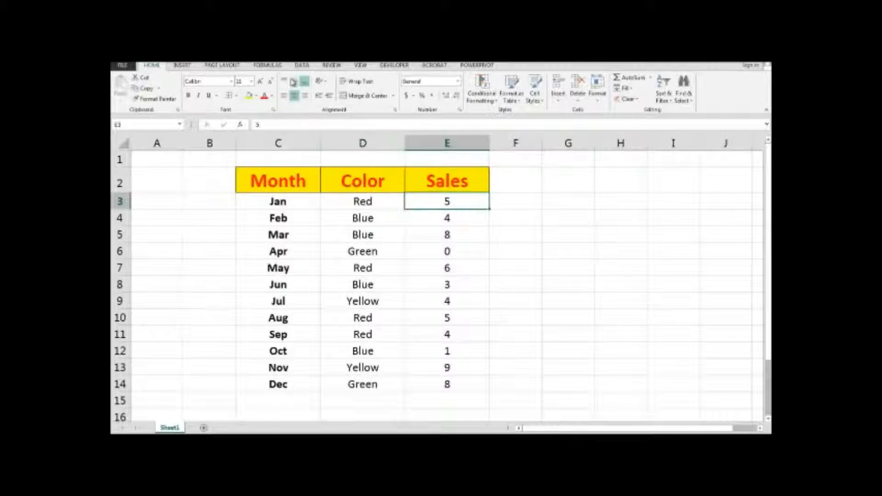
left_click(301, 65)
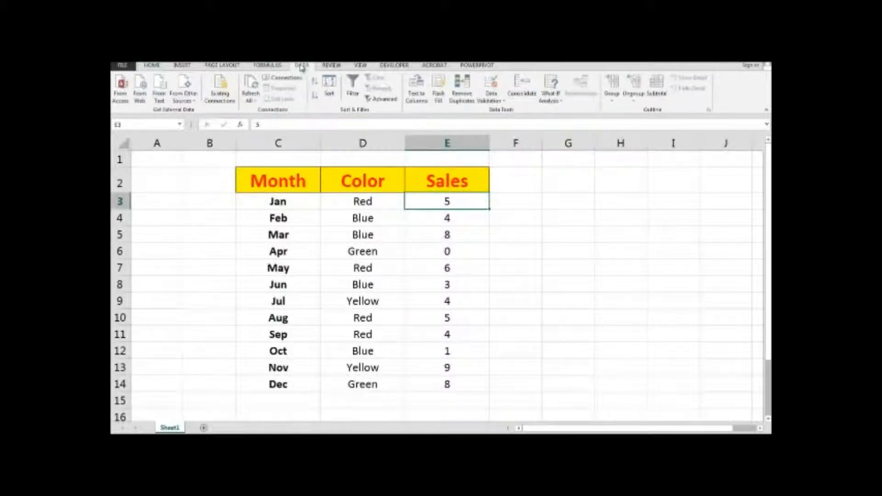
left_click(329, 85)
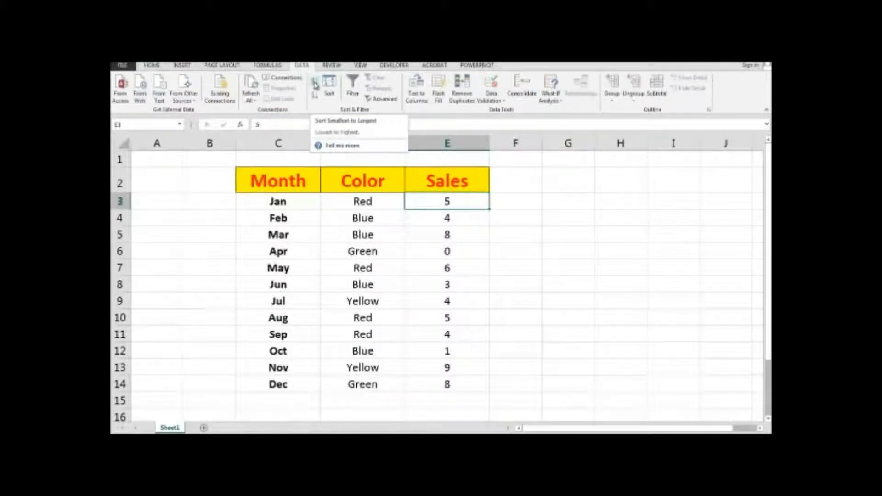
left_click(338, 121)
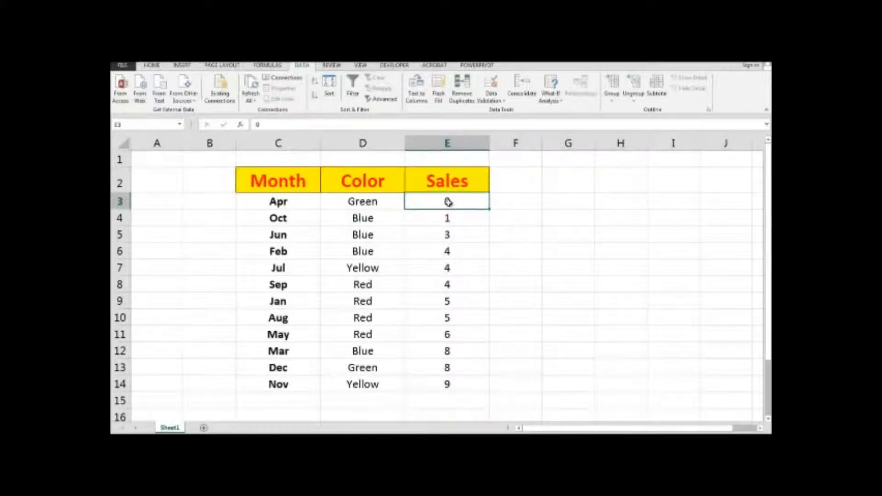
mouse_move(283, 190)
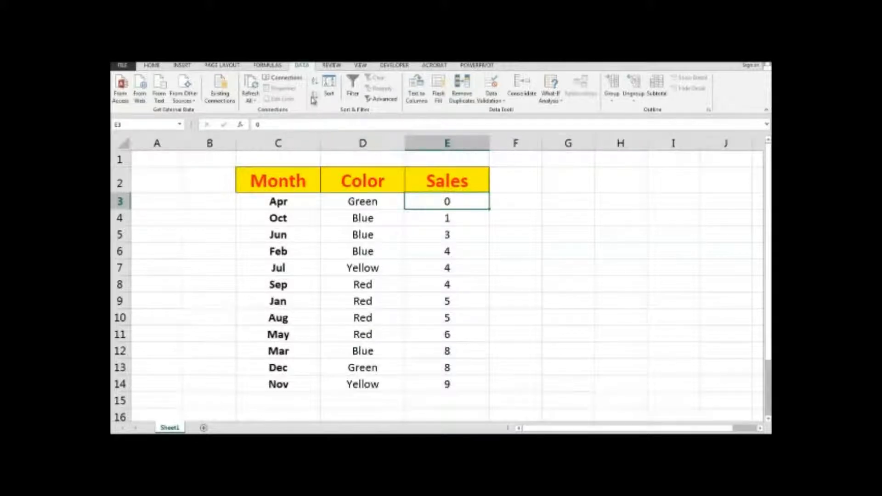
Re-sort by Sales largest to smallest, putting Nov's 9 first and Apr's 0 last
left_click(314, 85)
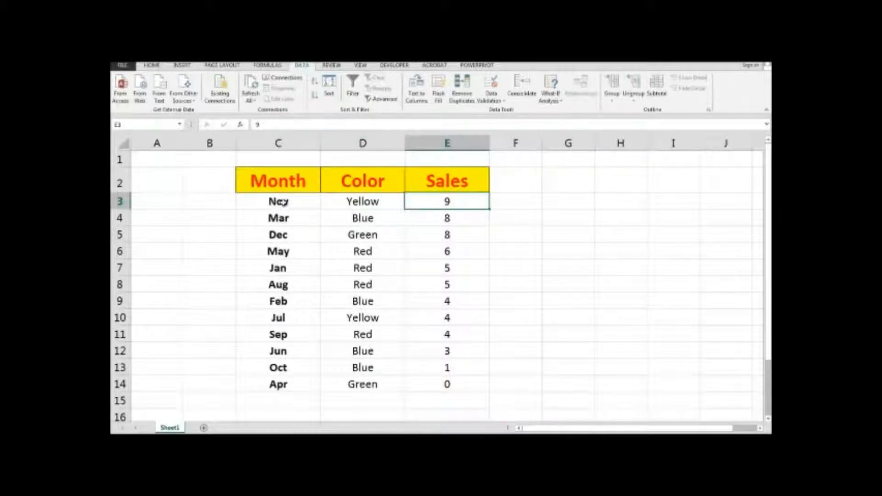
left_click(277, 201)
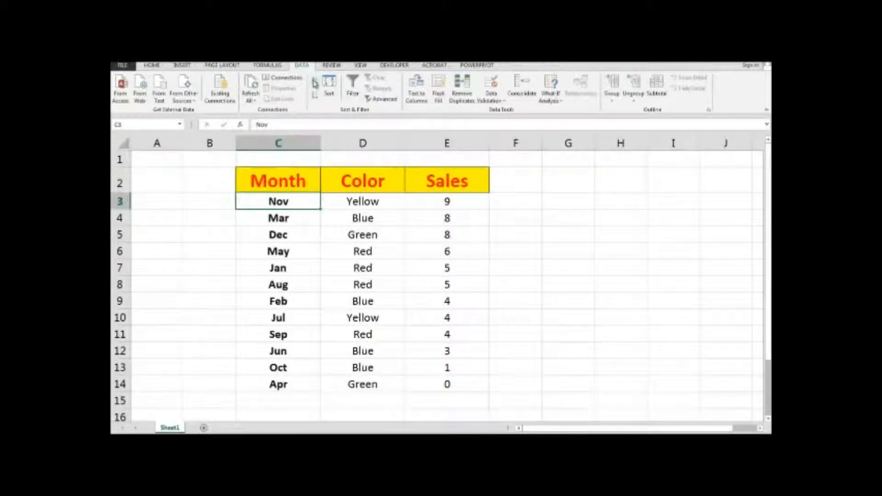
Sort the table by Month Z to A, running from Sep down to Apr
left_click(327, 87)
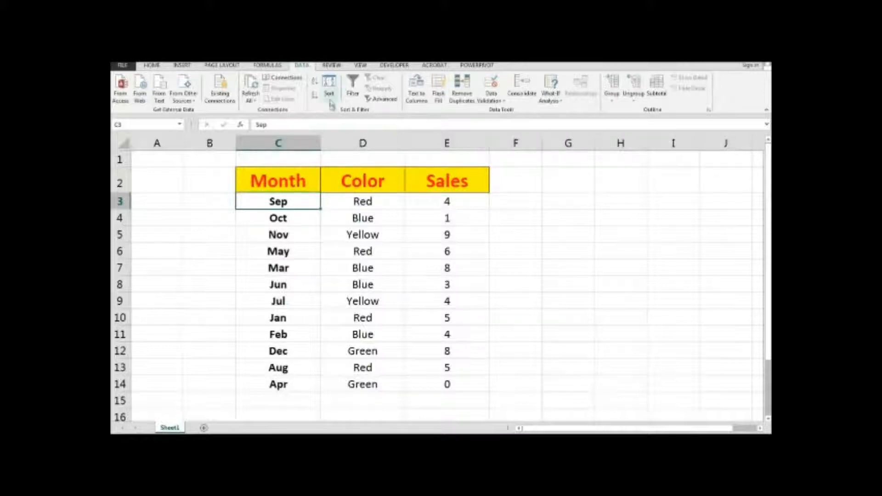
left_click(328, 87)
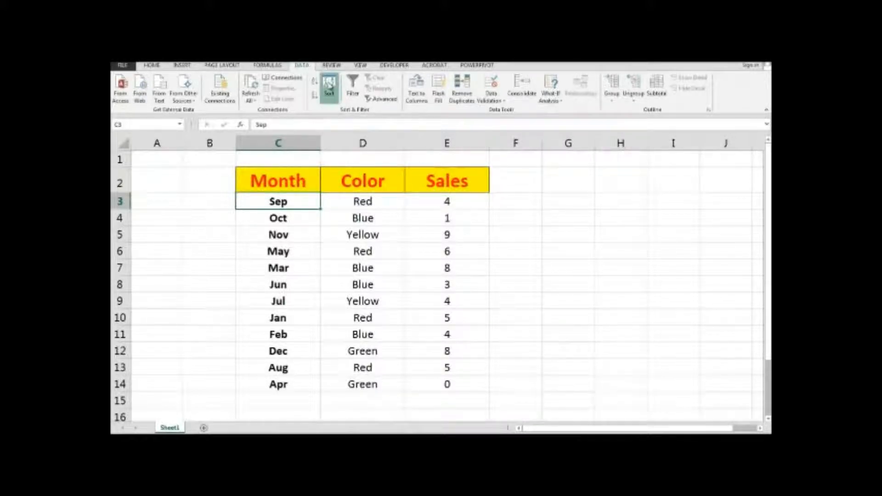
Sort Month by the Jan, Feb, Mar… custom list to restore calendar order Jan through Dec
left_click(327, 86)
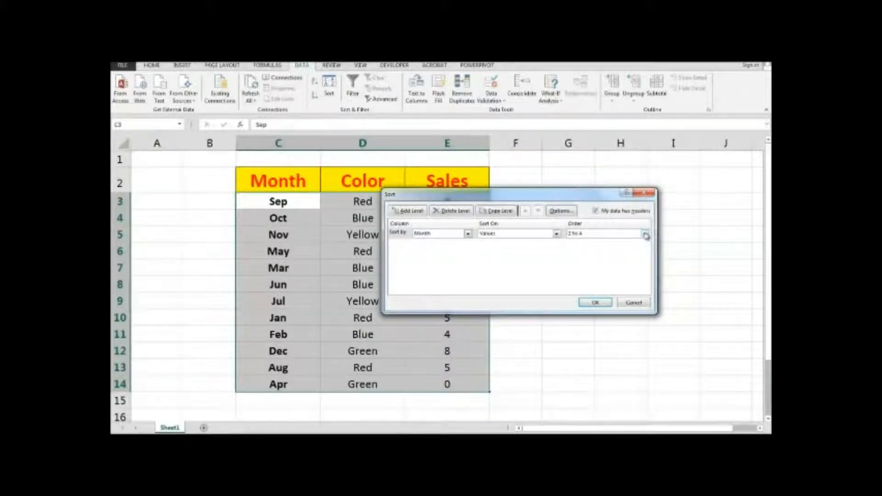
left_click(645, 234)
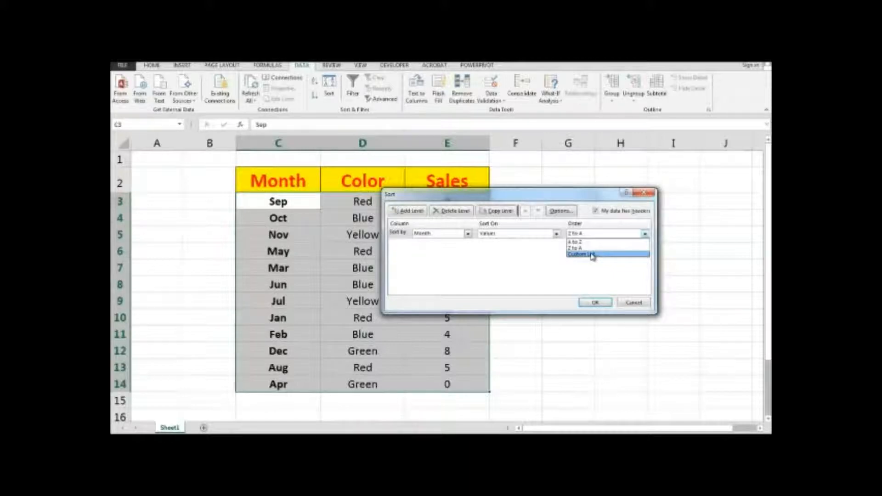
left_click(604, 253)
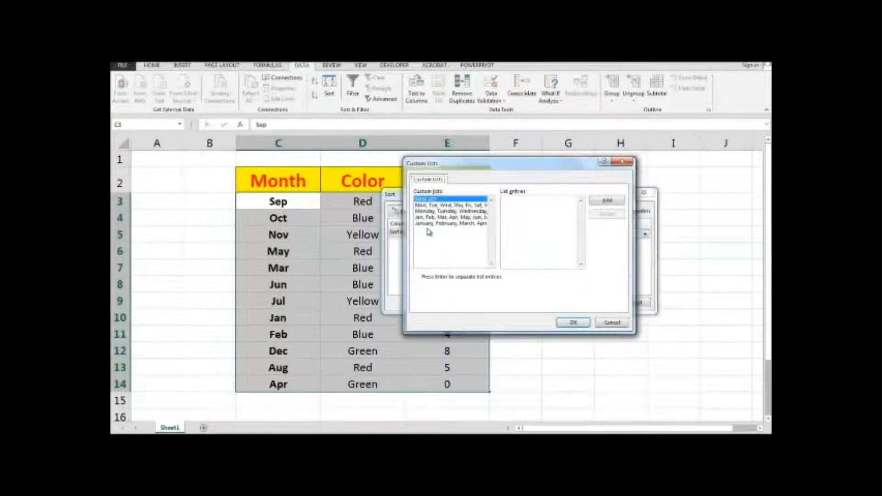
left_click(450, 218)
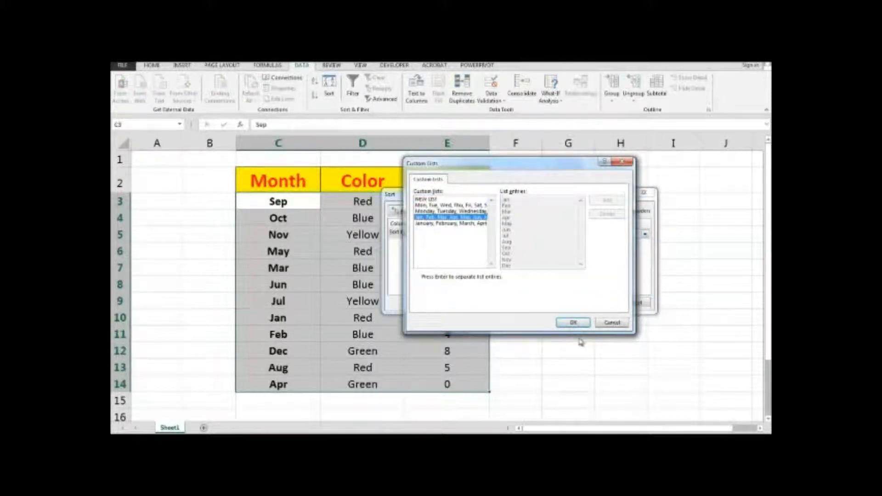
left_click(572, 322)
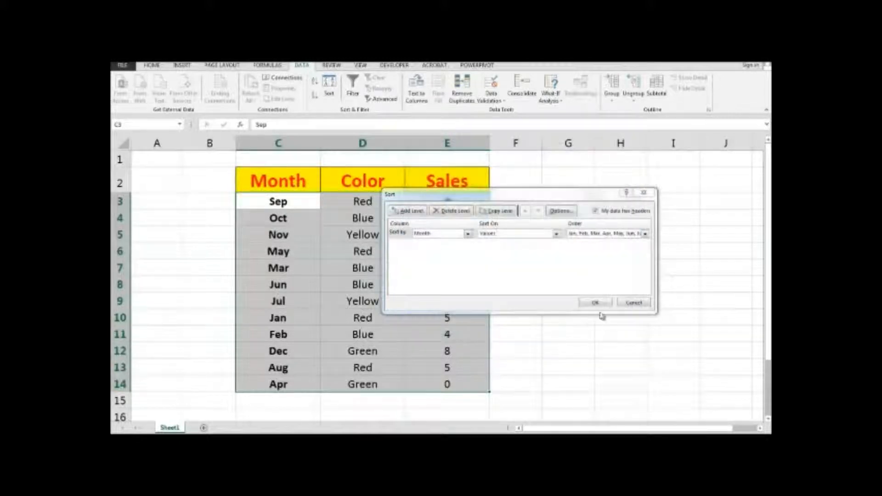
left_click(595, 303)
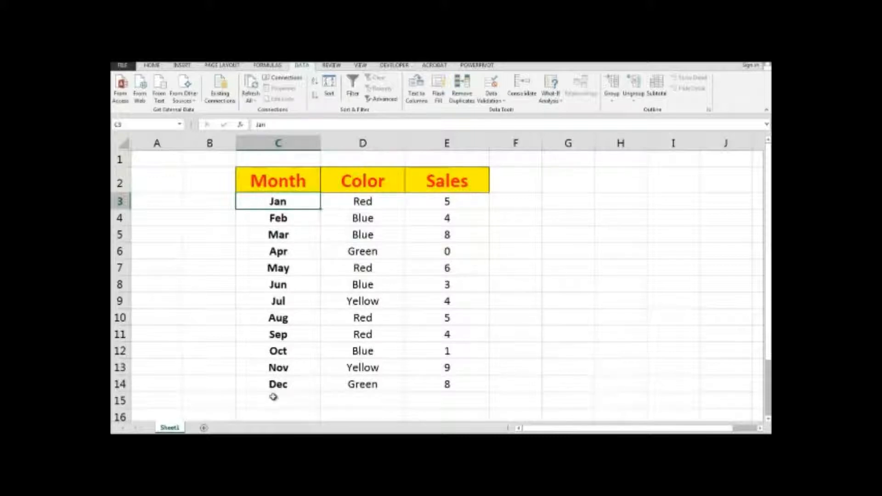
mouse_move(275, 385)
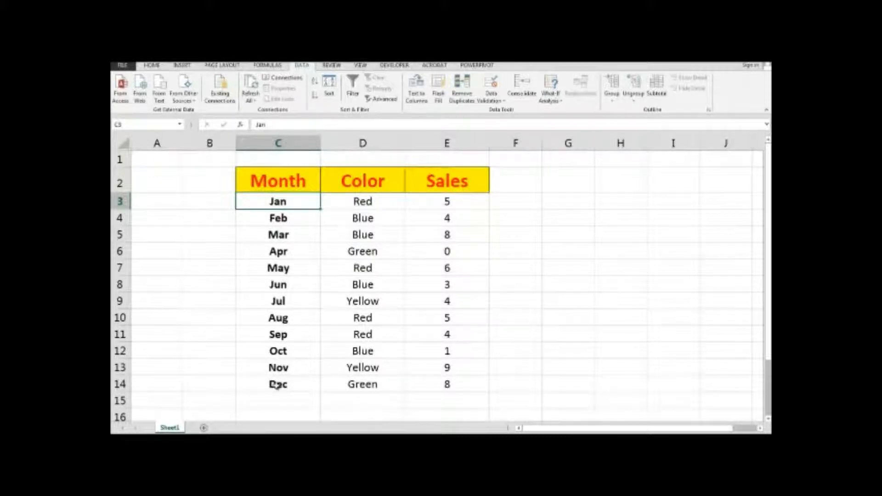